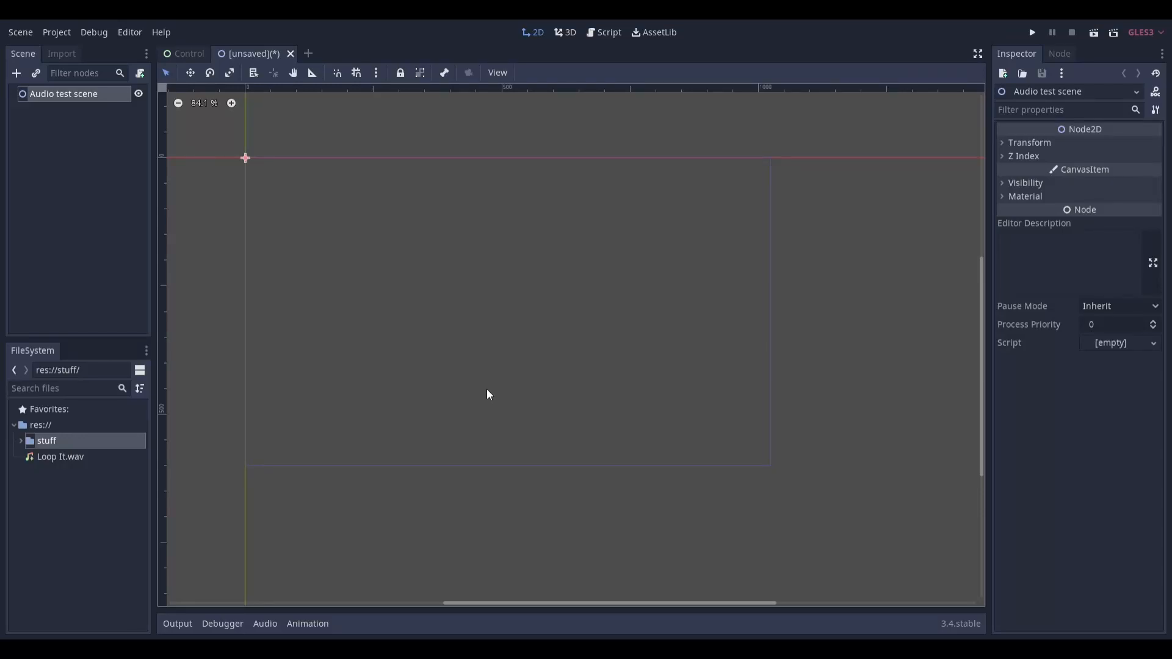
# - Select the Loop It.wav sound file in the FileSystem dock
pyautogui.click(60, 456)
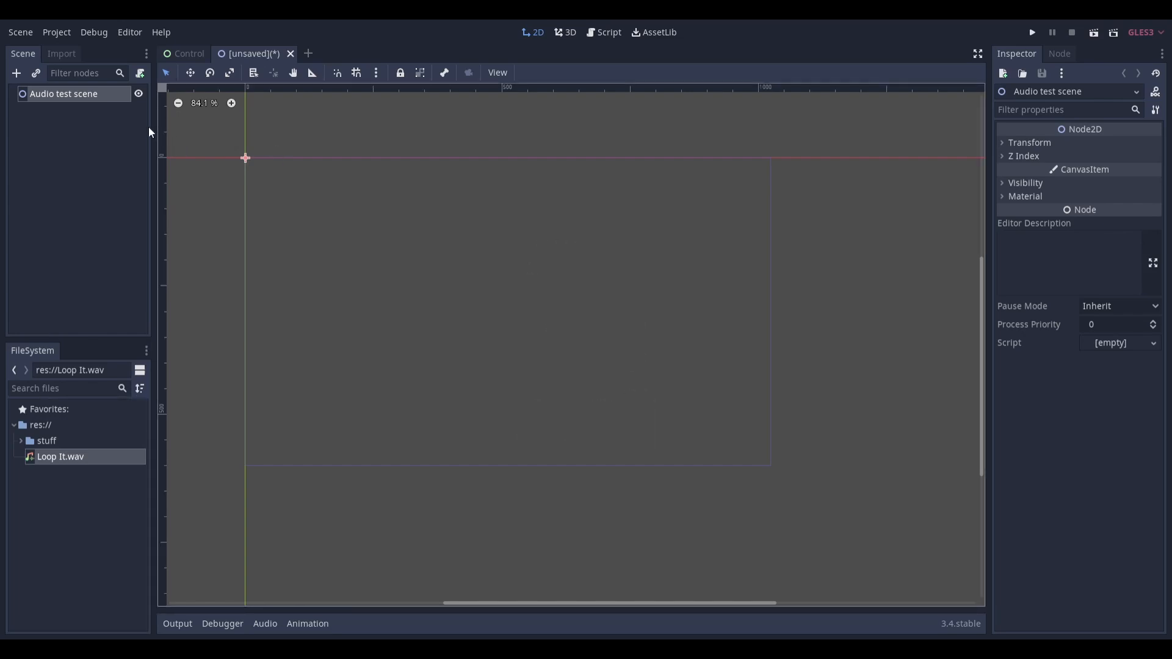
# - Add an AudioStreamPlayer child node after comparing it with AudioStreamPlayer3D
pyautogui.click(15, 72)
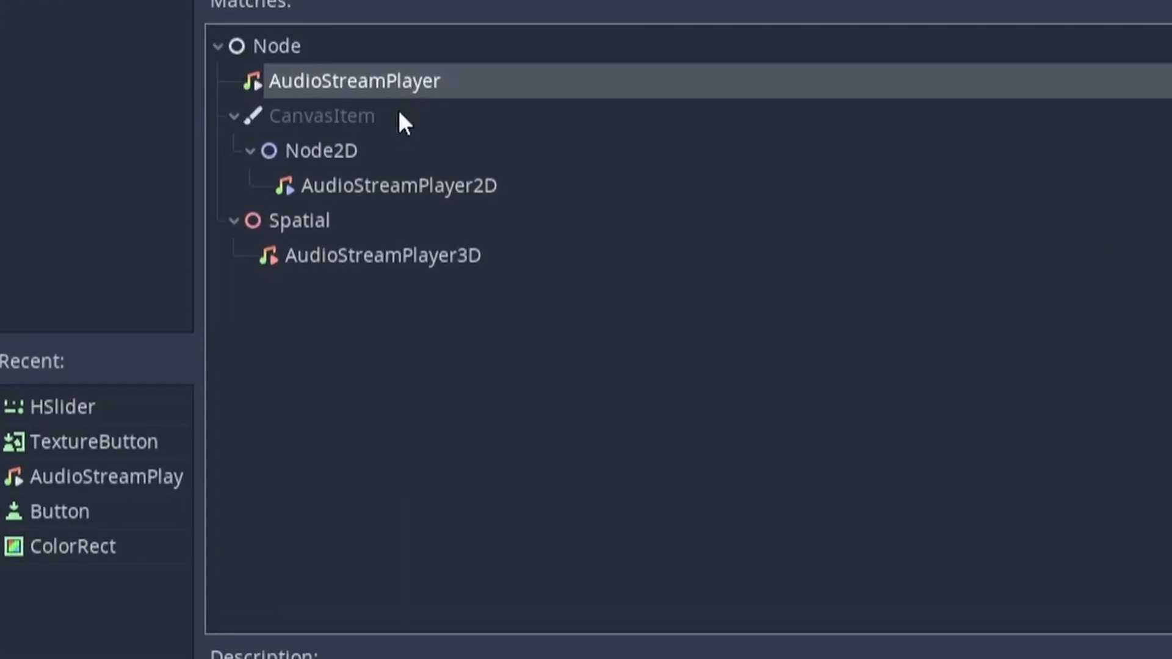
pyautogui.click(382, 255)
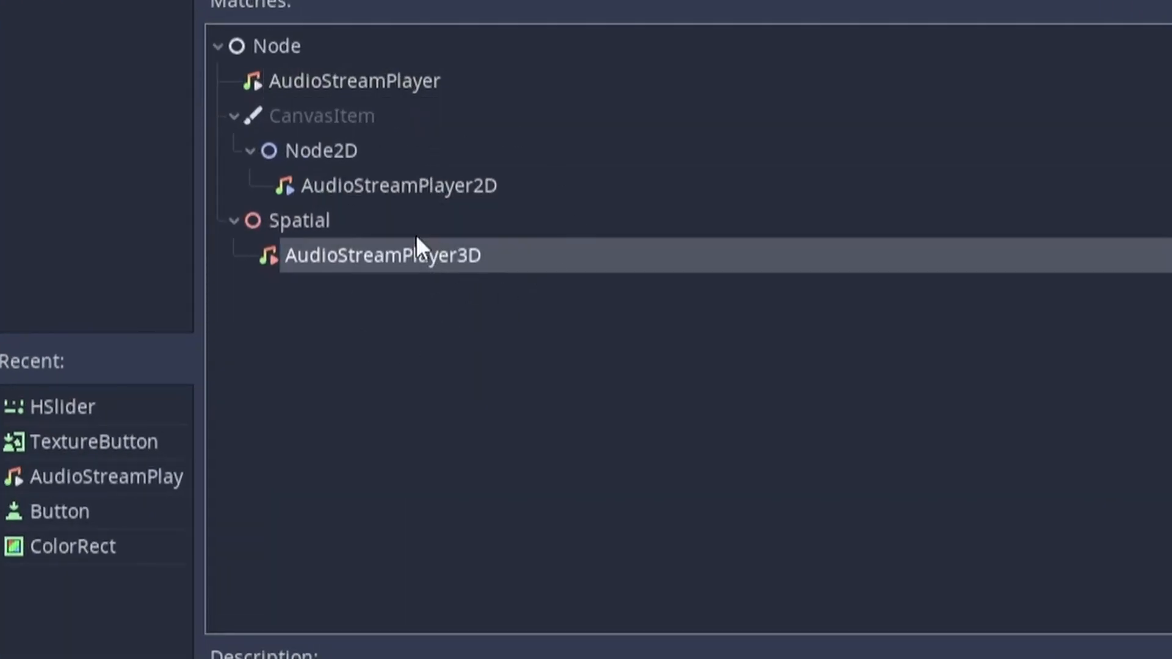
pyautogui.click(354, 81)
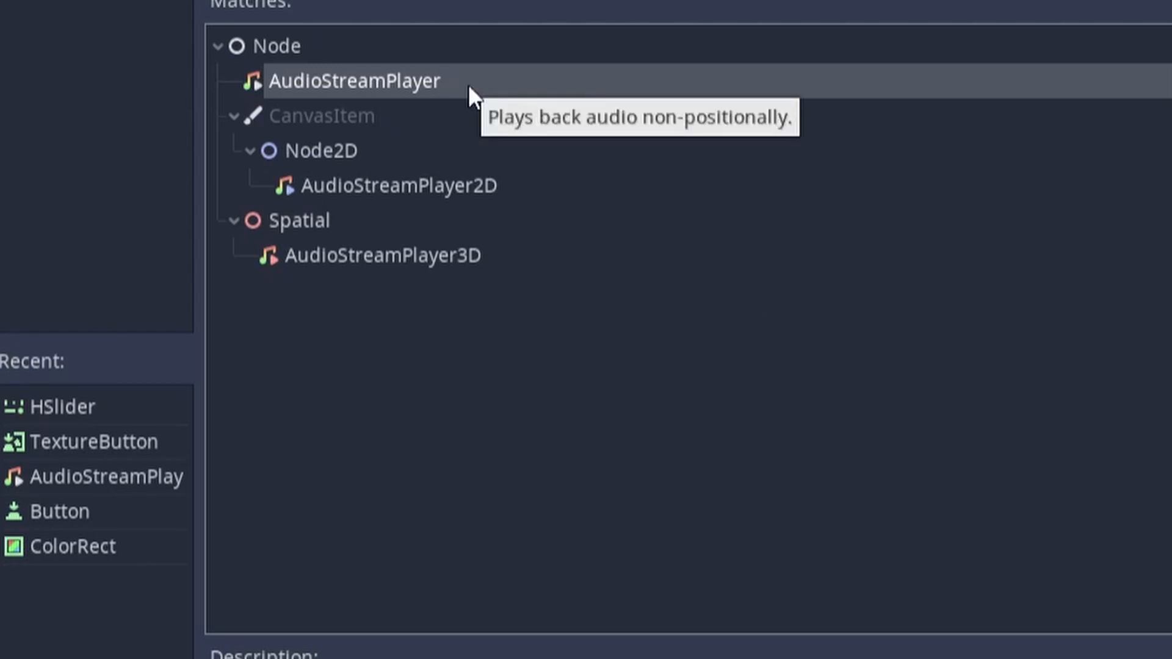
pyautogui.moveTo(514, 144)
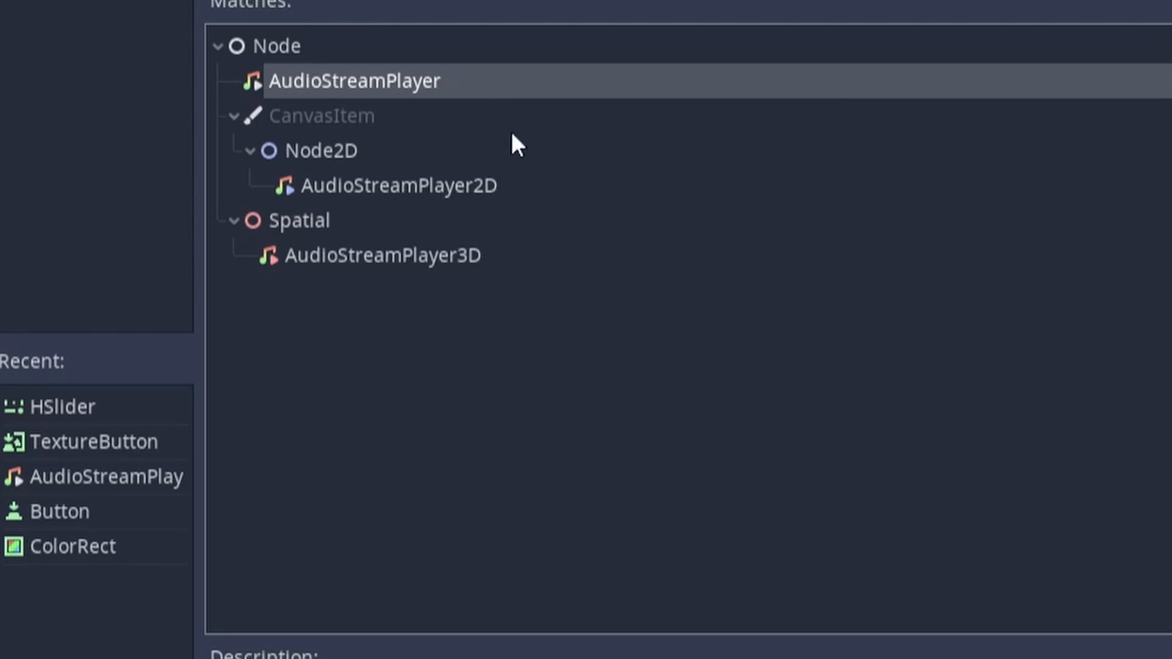
pyautogui.click(382, 255)
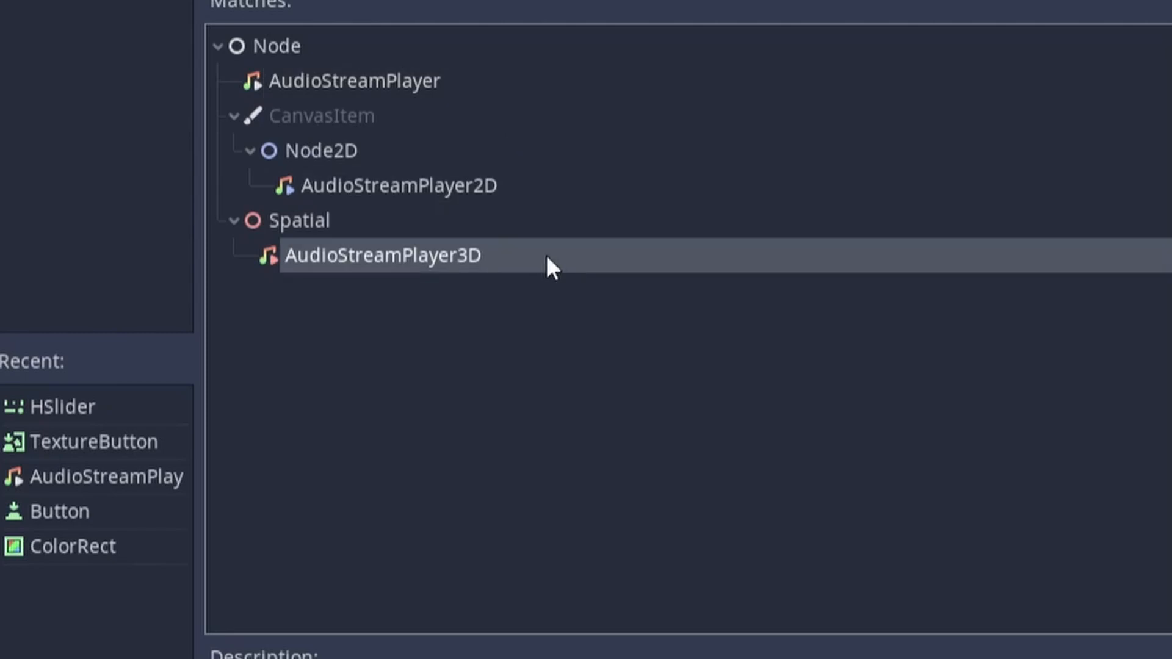
pyautogui.moveTo(549, 268)
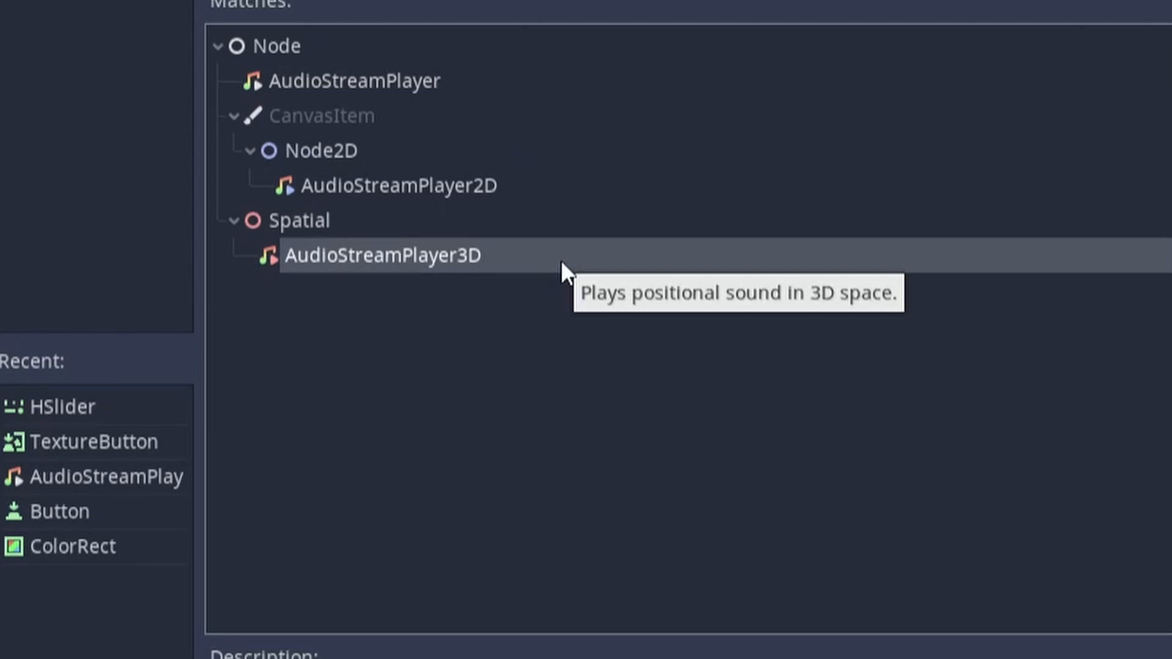
pyautogui.moveTo(566, 273)
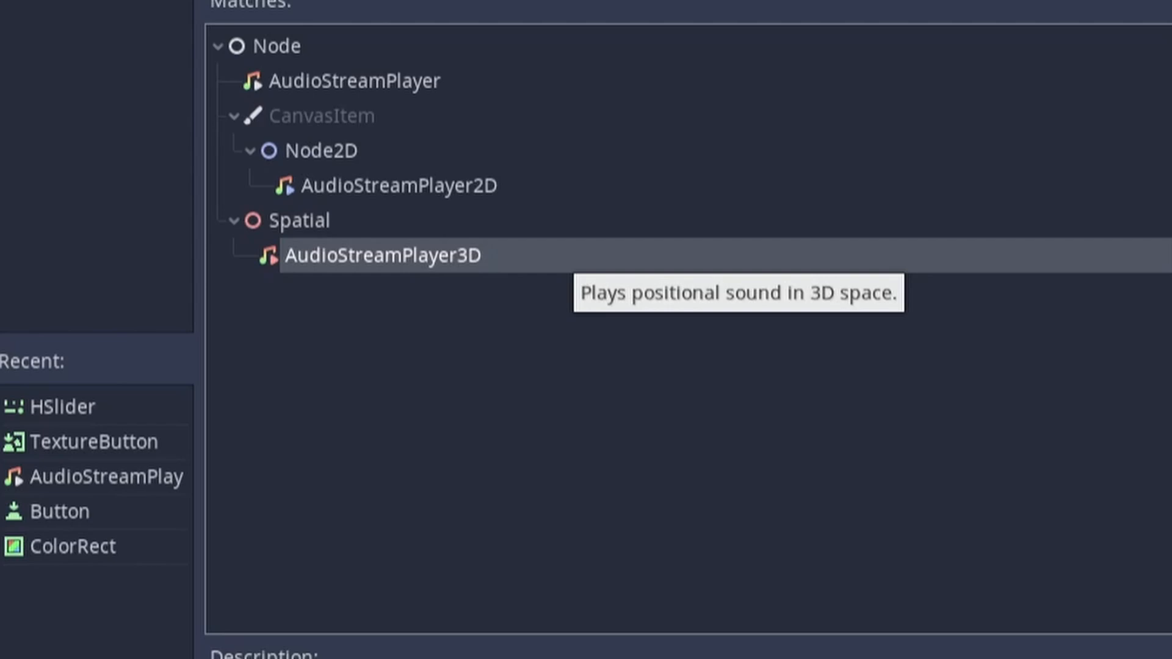
pyautogui.moveTo(481, 91)
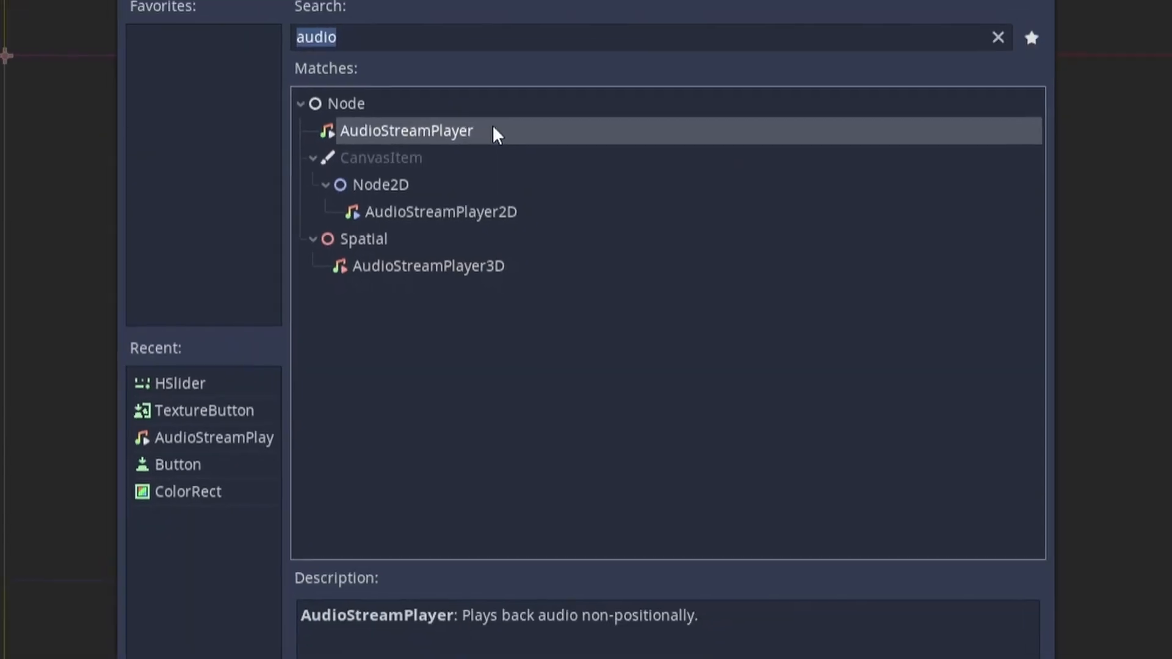
pyautogui.doubleClick(406, 131)
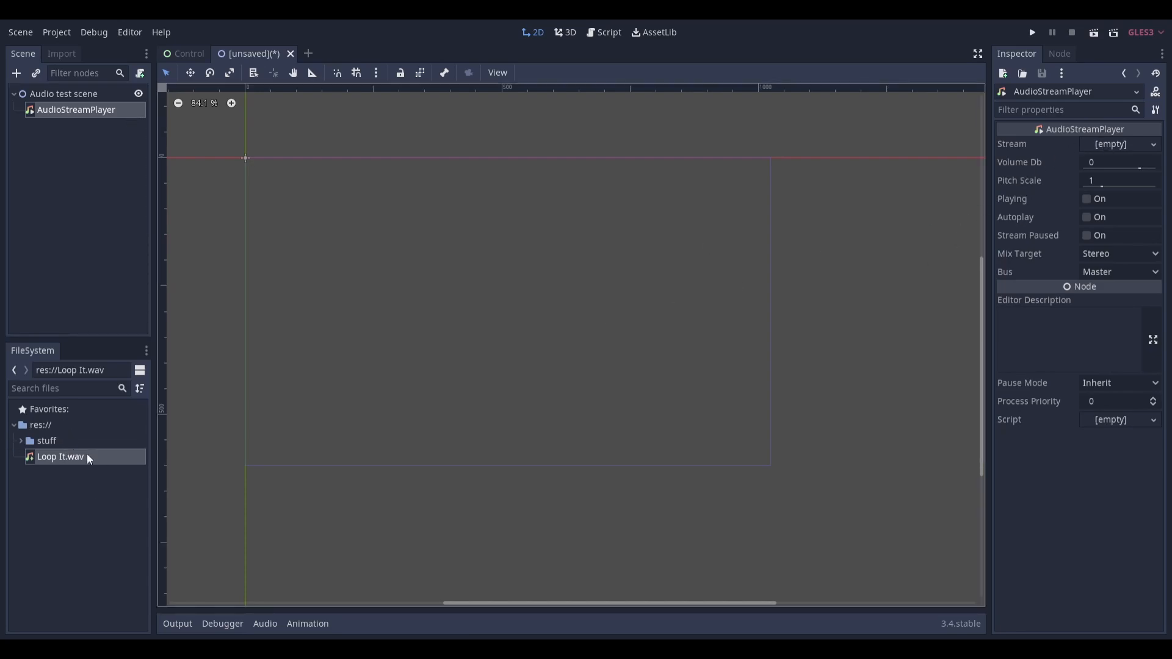
pyautogui.moveTo(1116, 144)
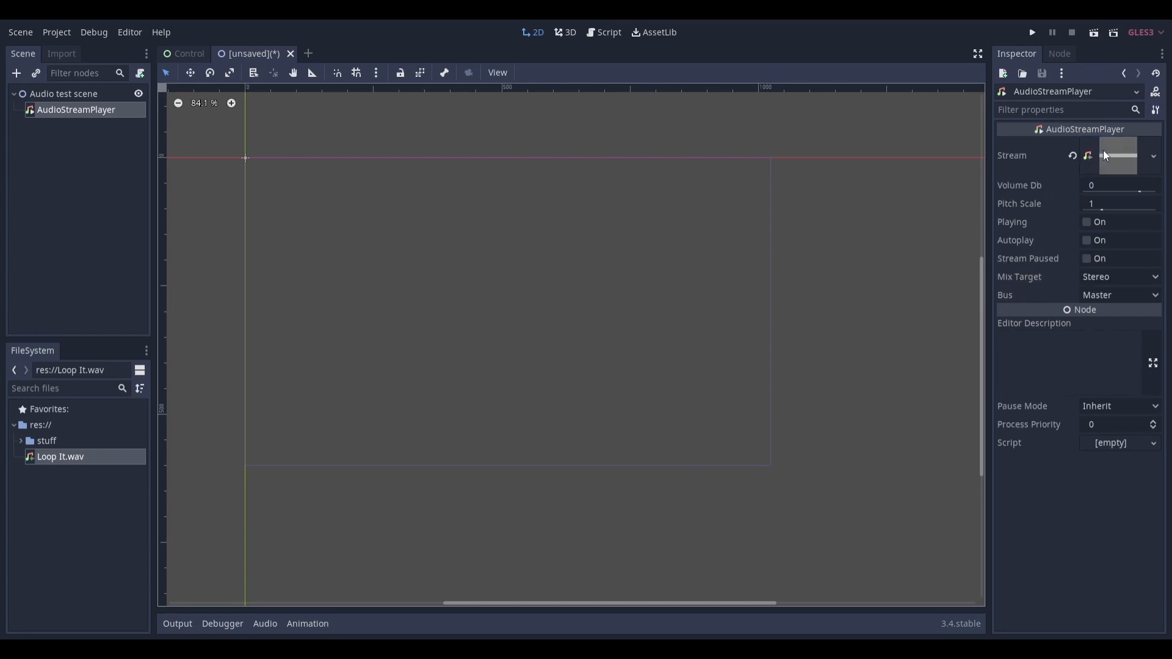
pyautogui.moveTo(1108, 265)
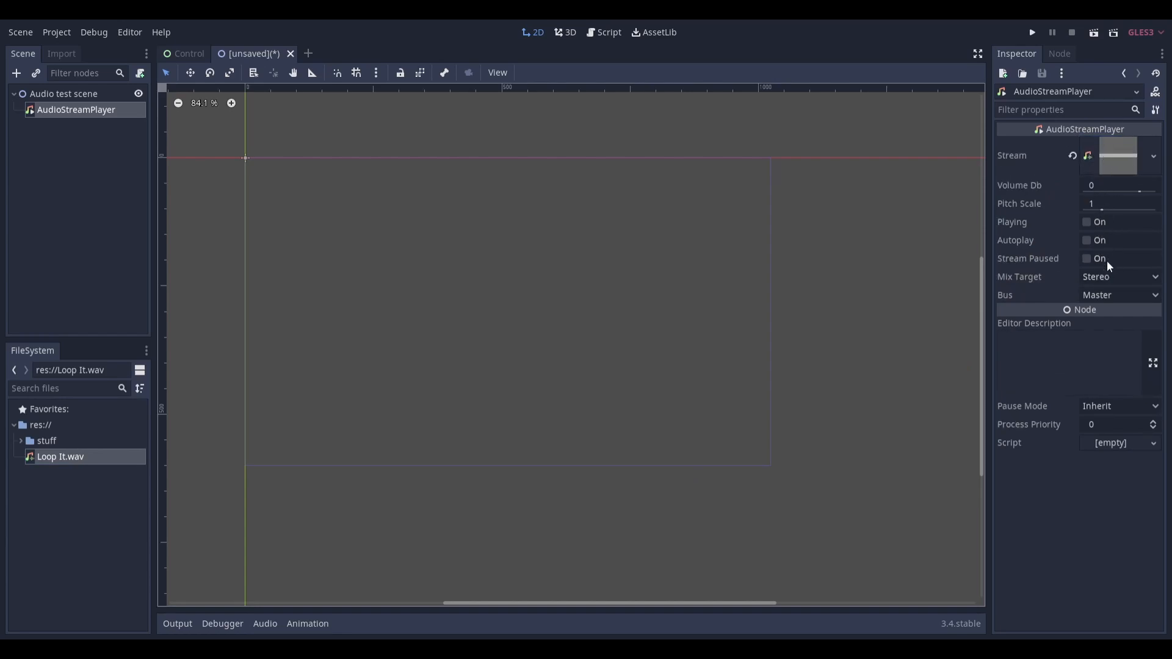
pyautogui.moveTo(1101, 298)
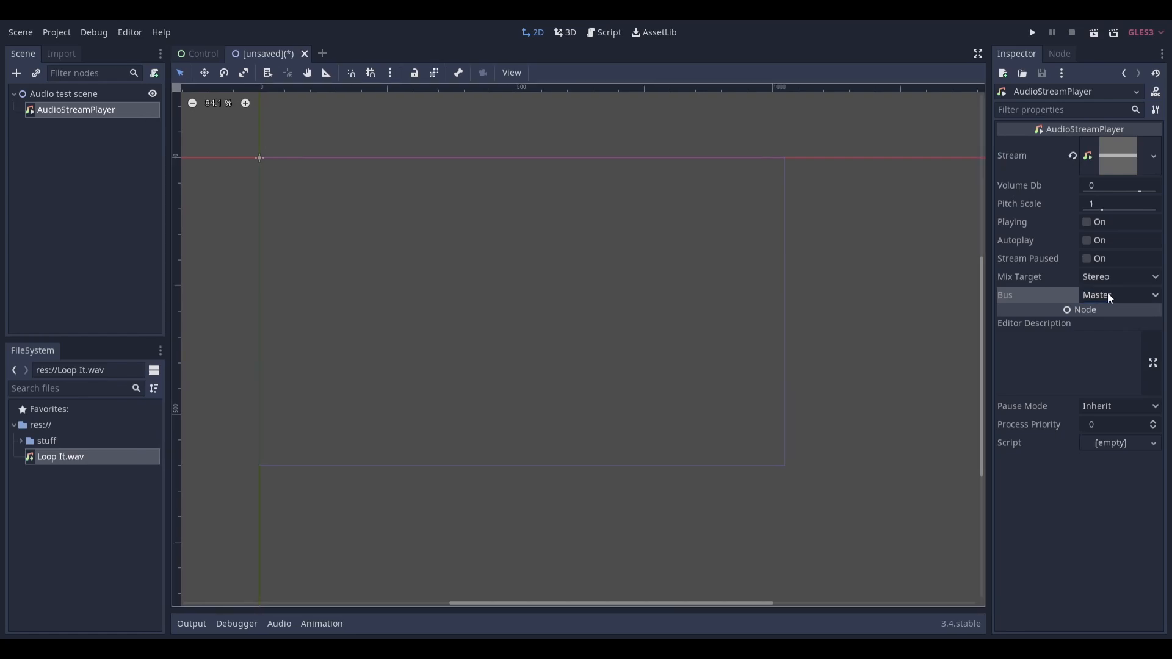
pyautogui.moveTo(338, 578)
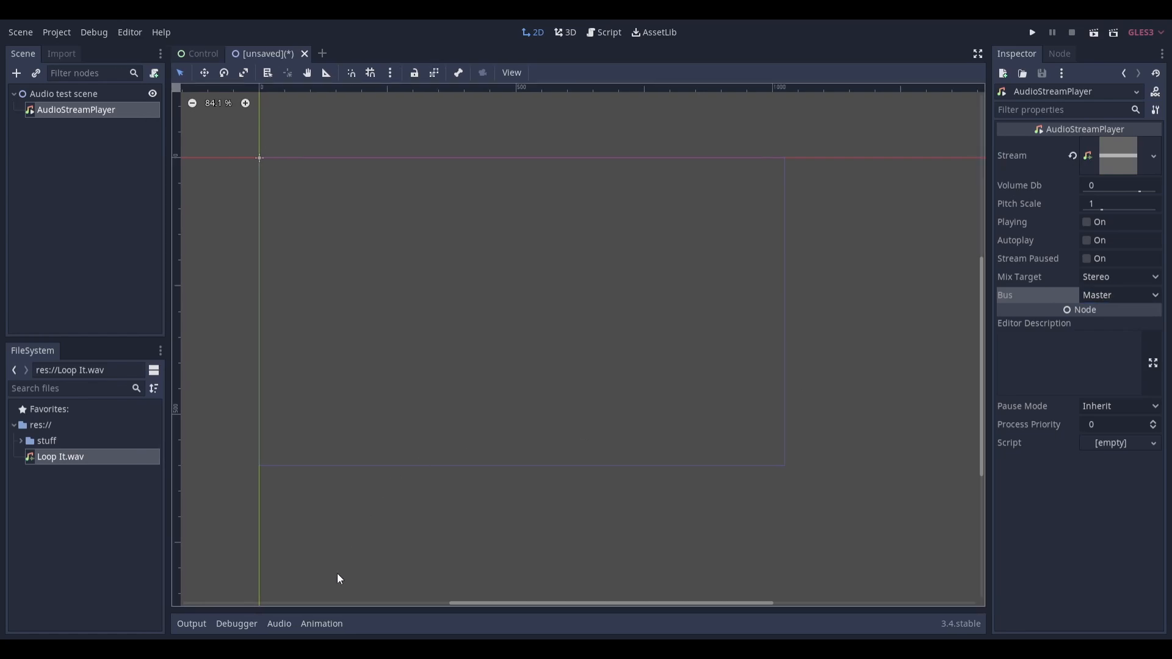
# - Show the audio bus layout with its single Master bus
pyautogui.click(278, 624)
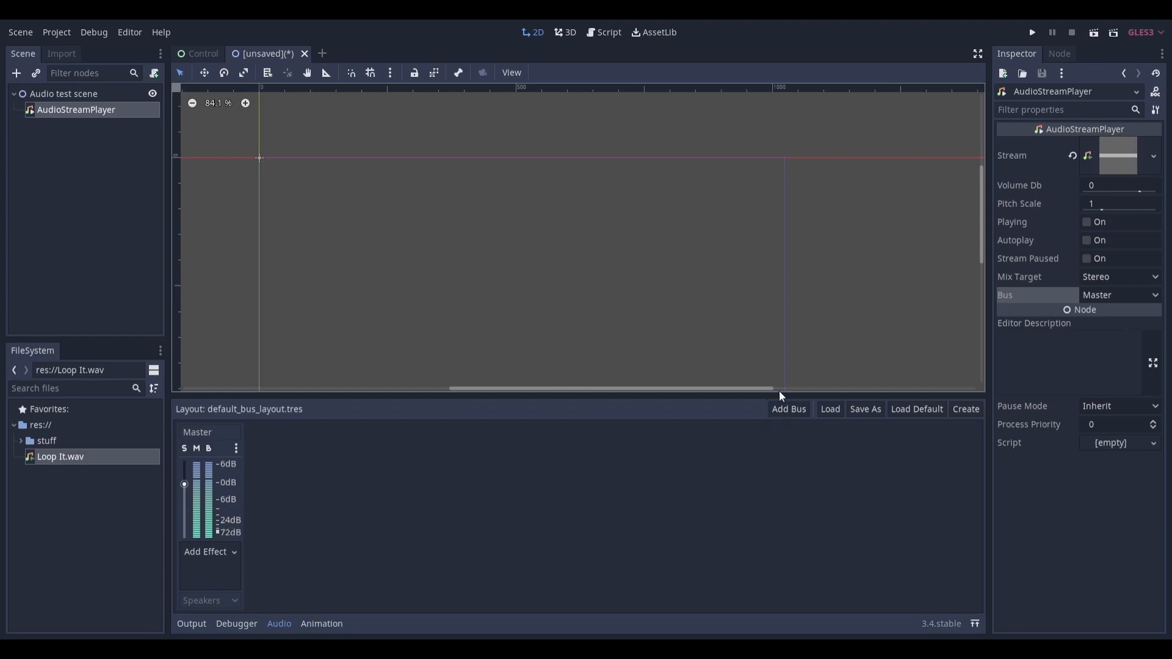
pyautogui.moveTo(787, 409)
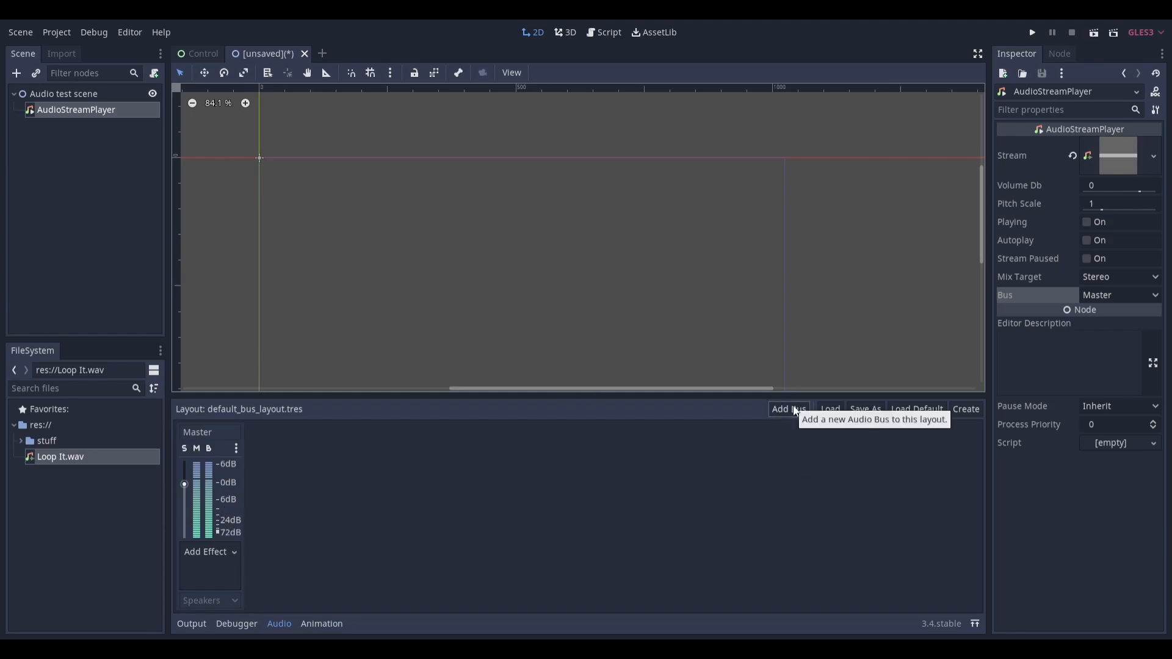
# - Add a new audio bus and name it 'Music', routed to Master
pyautogui.click(787, 409)
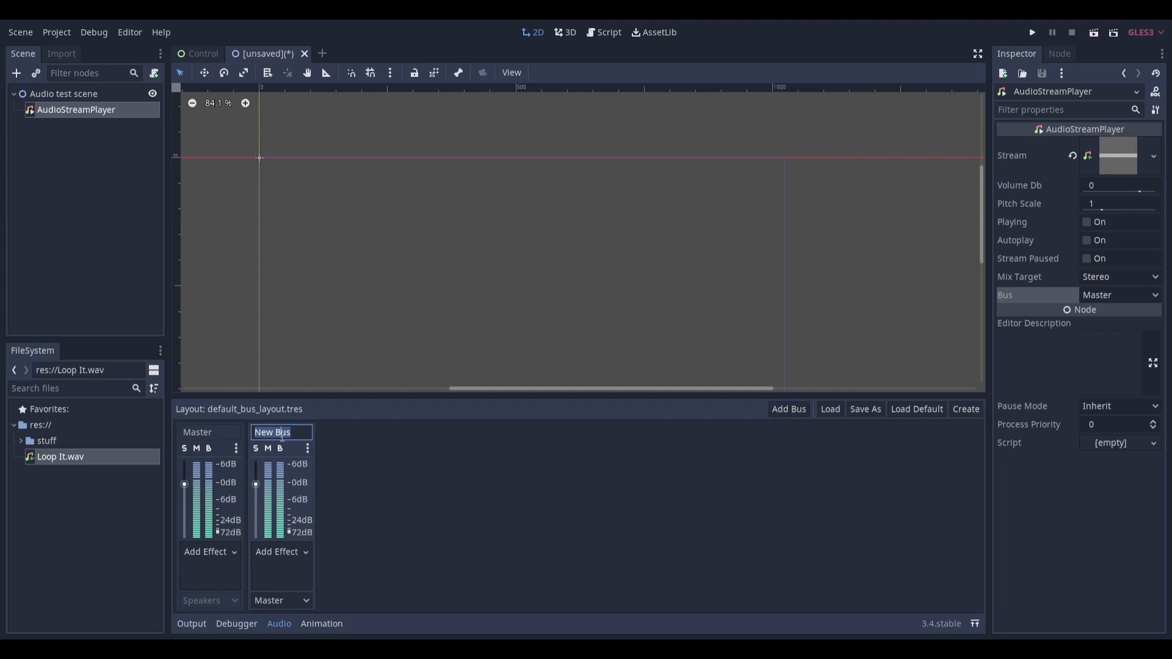
pyautogui.write('Music')
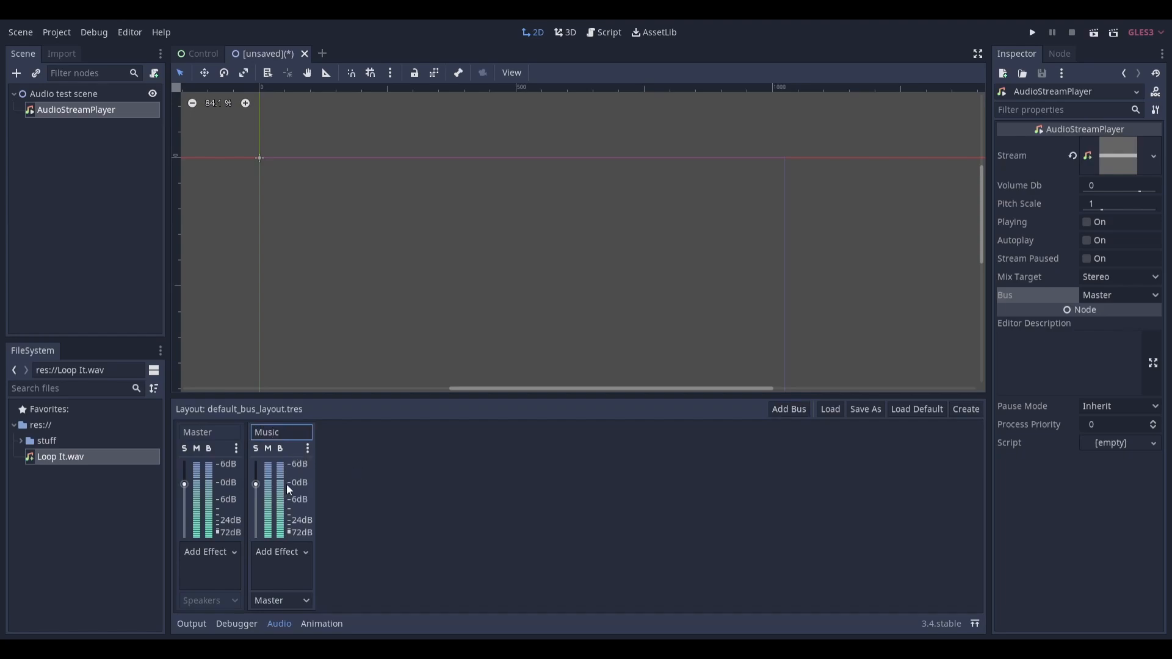
pyautogui.moveTo(273, 531)
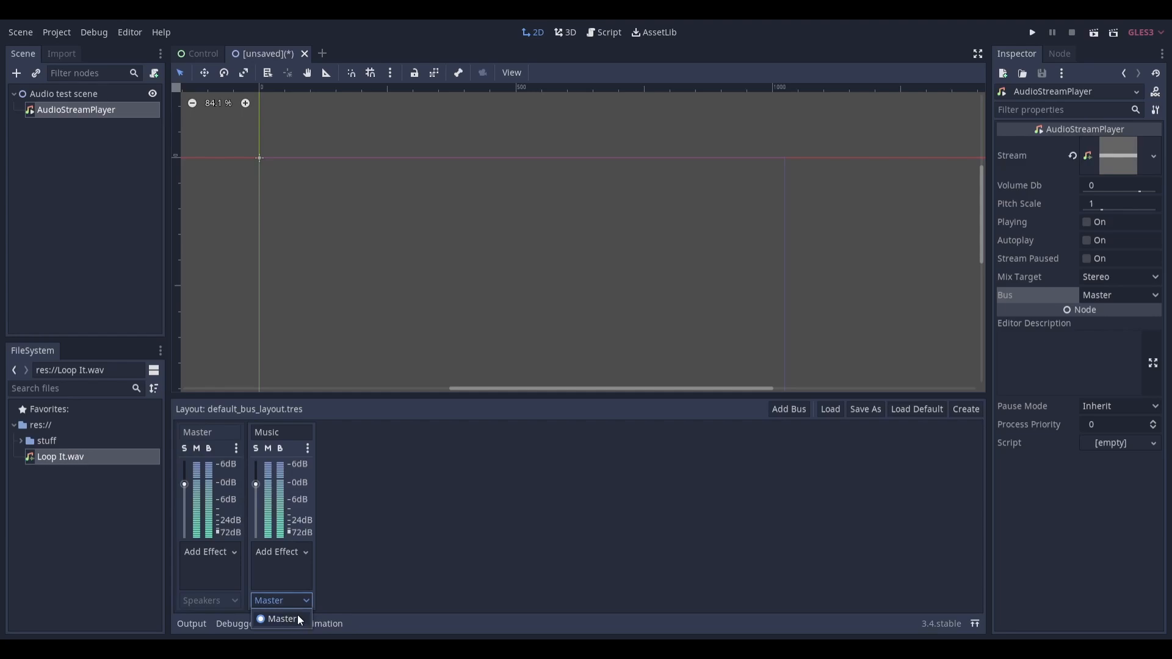
pyautogui.moveTo(282, 437)
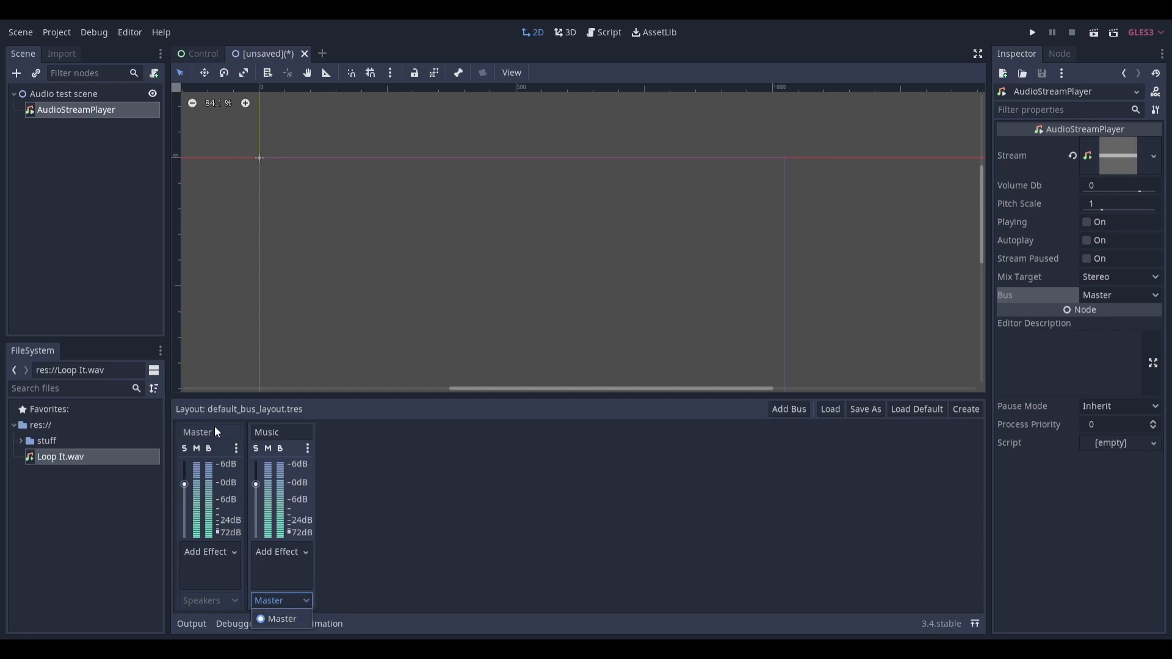
pyautogui.moveTo(227, 606)
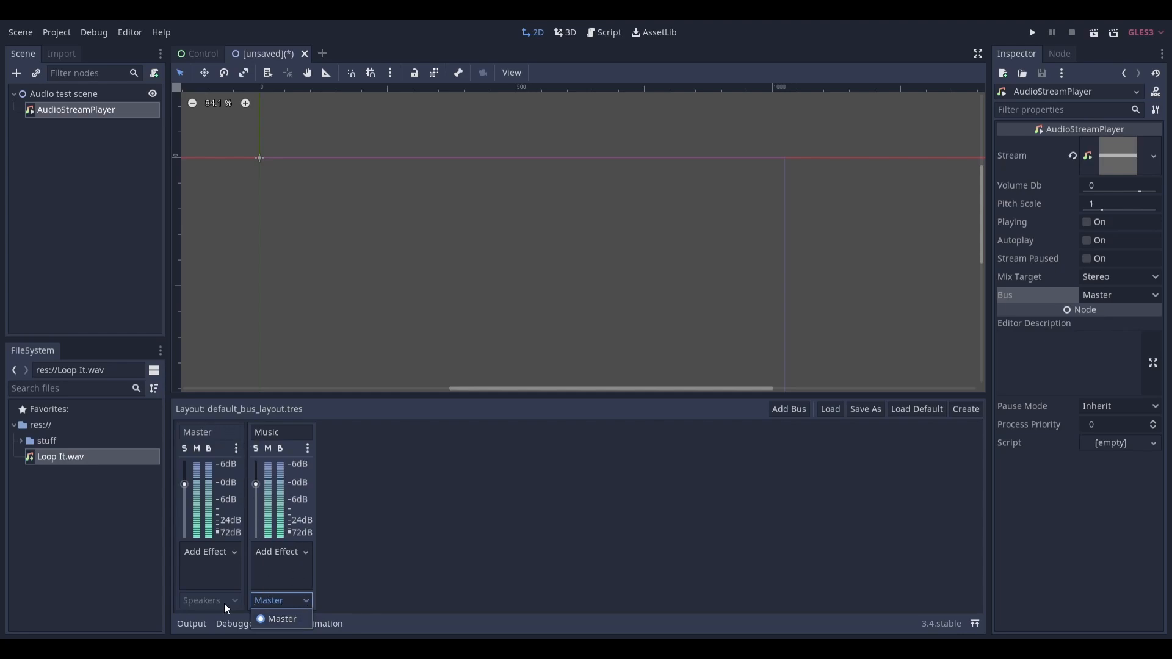
pyautogui.click(282, 617)
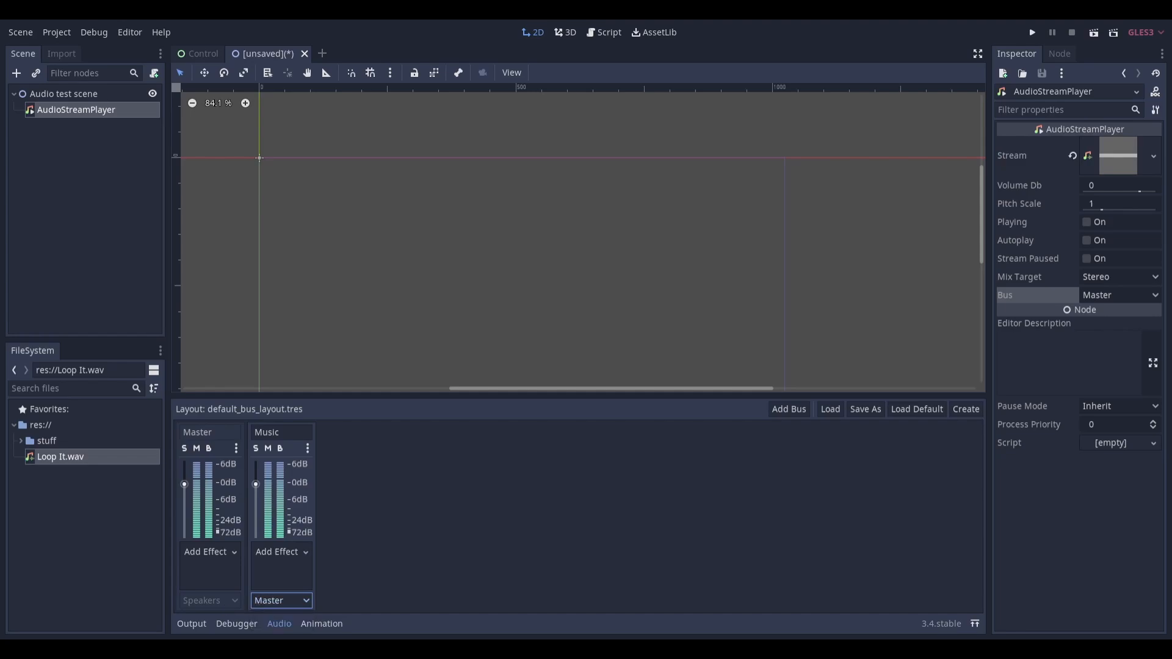